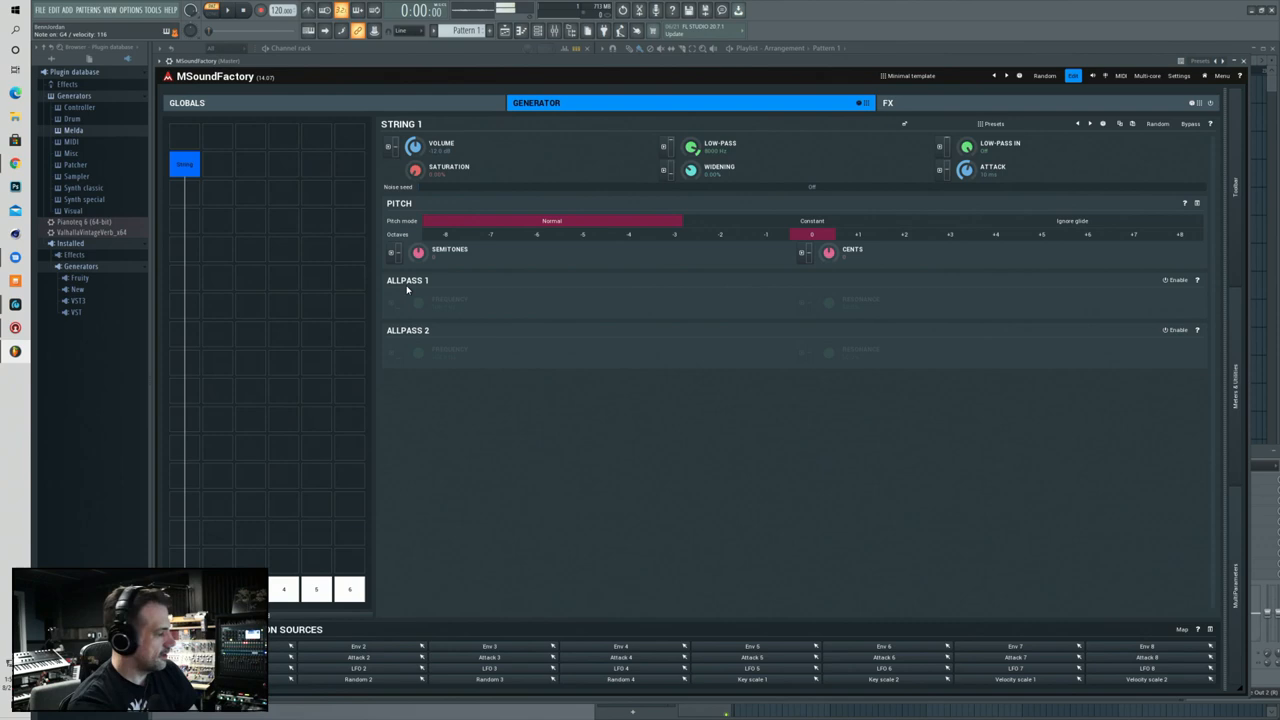
- On the GLOBALS page, toggle voicing back to Polyphonic and disable Glide in advanced settings
click(180, 103)
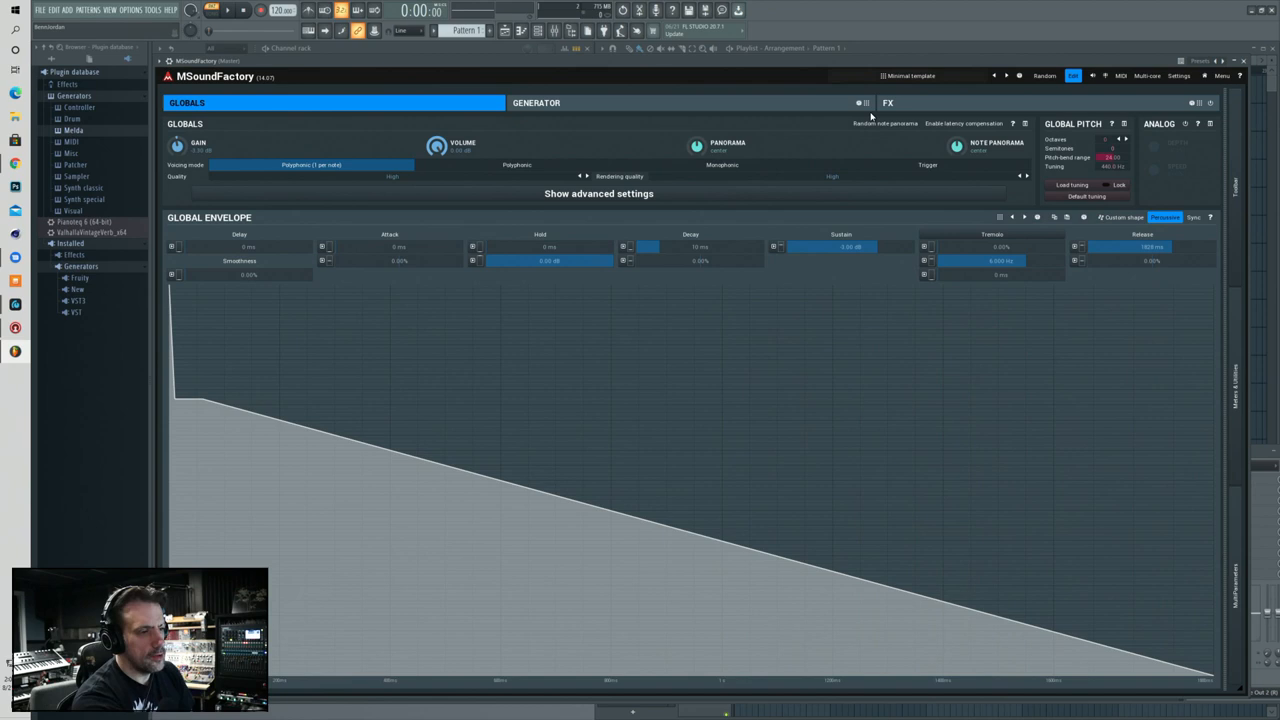
click(721, 164)
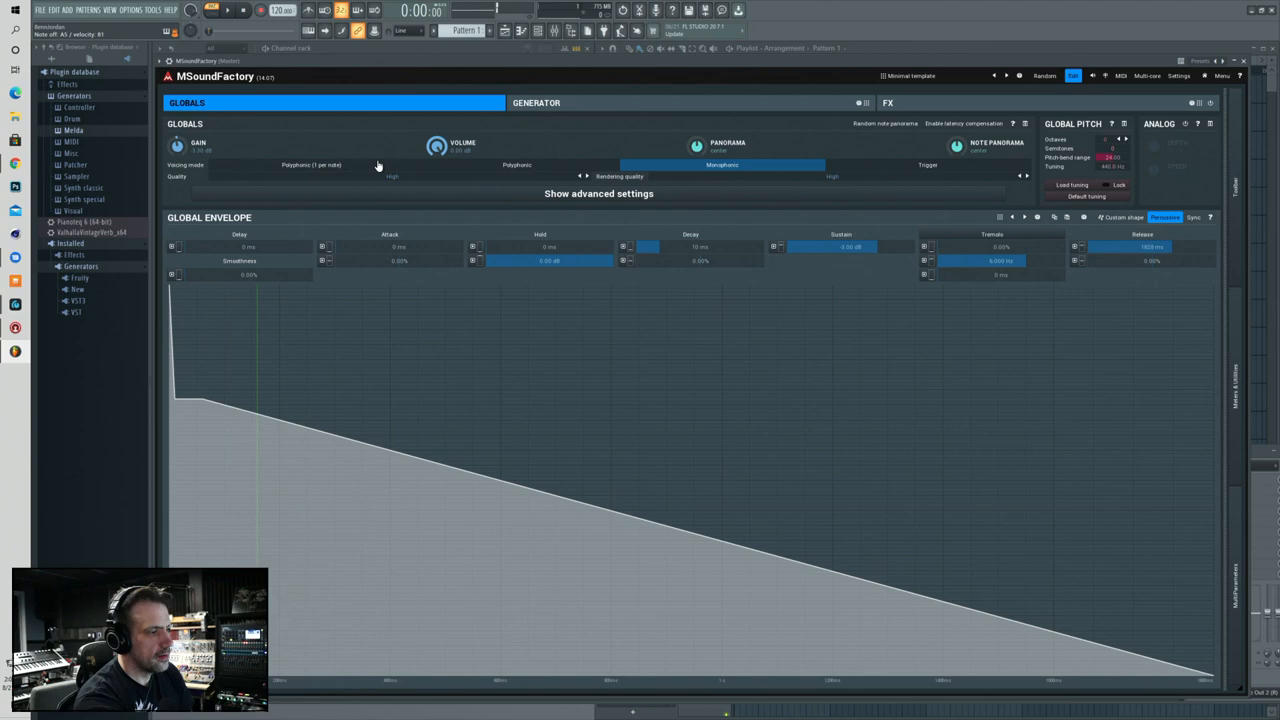
click(310, 164)
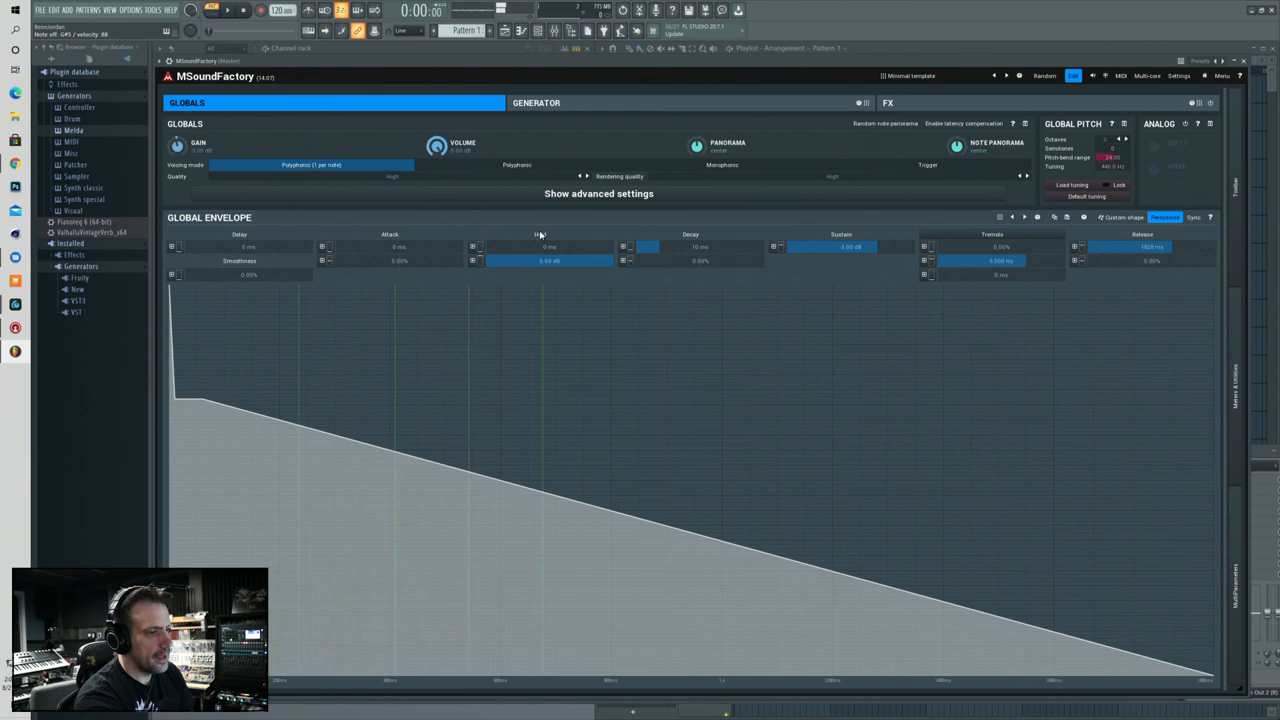
click(598, 193)
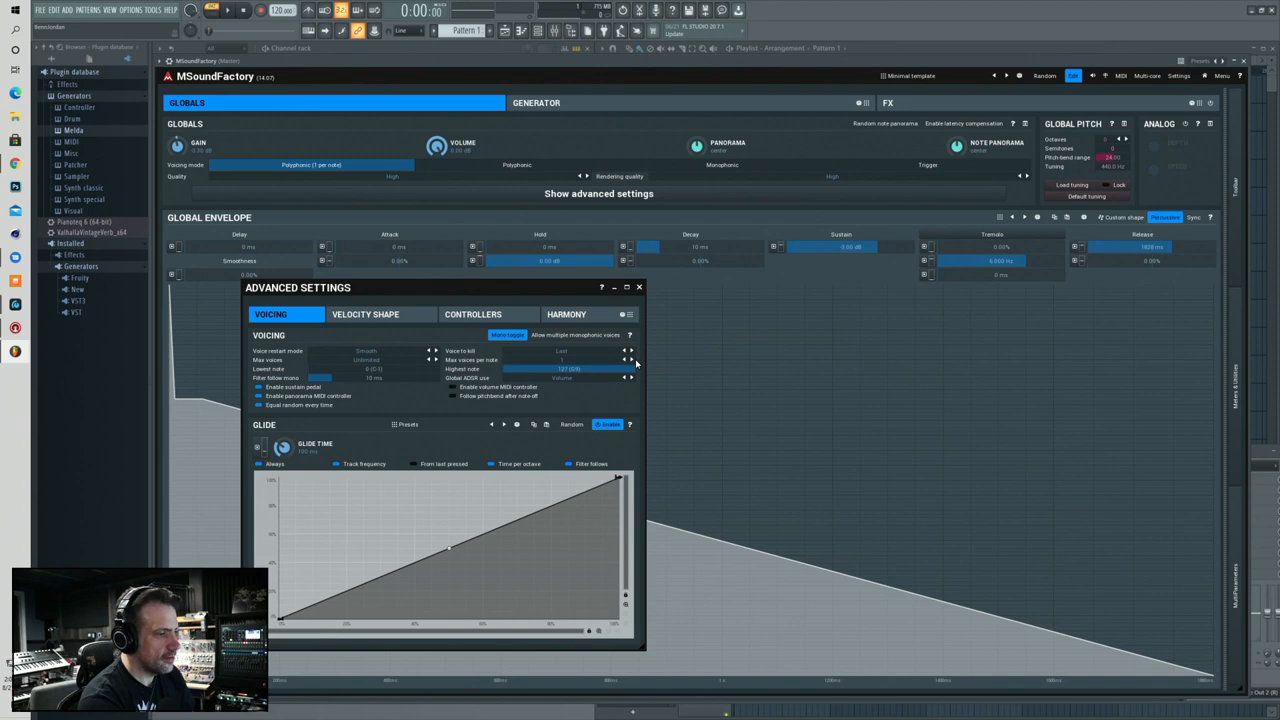
click(617, 424)
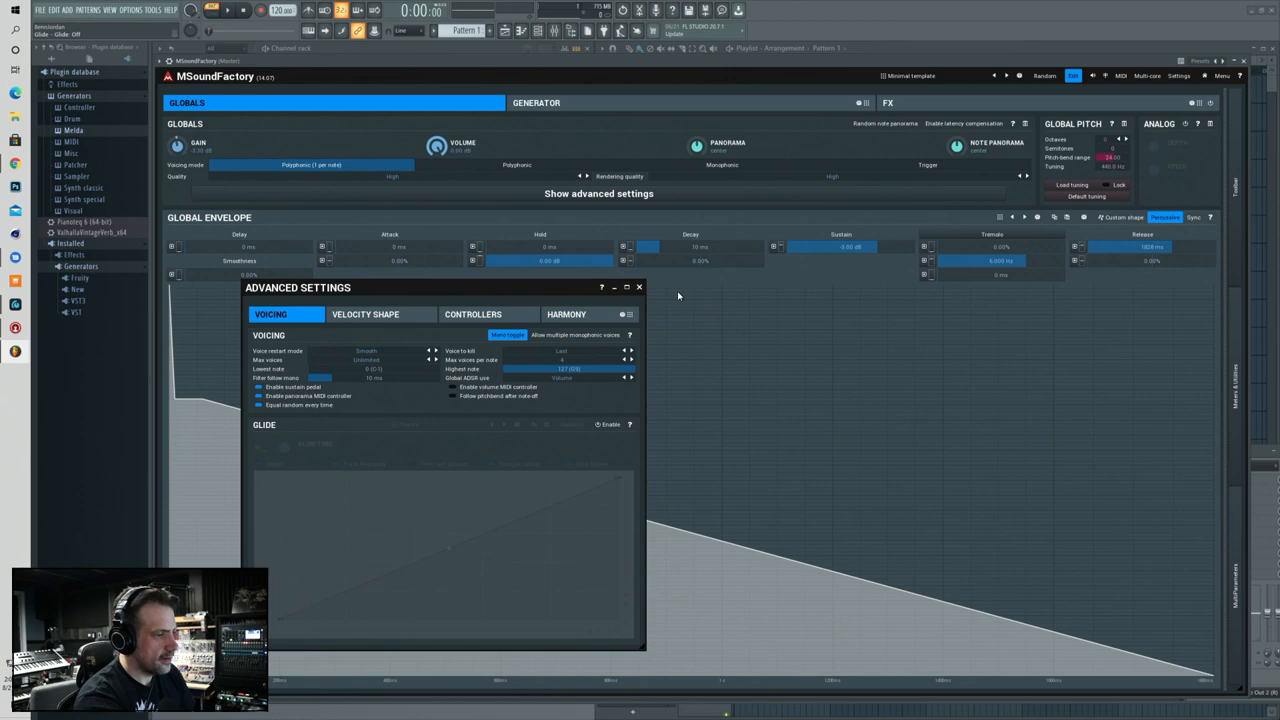
click(638, 288)
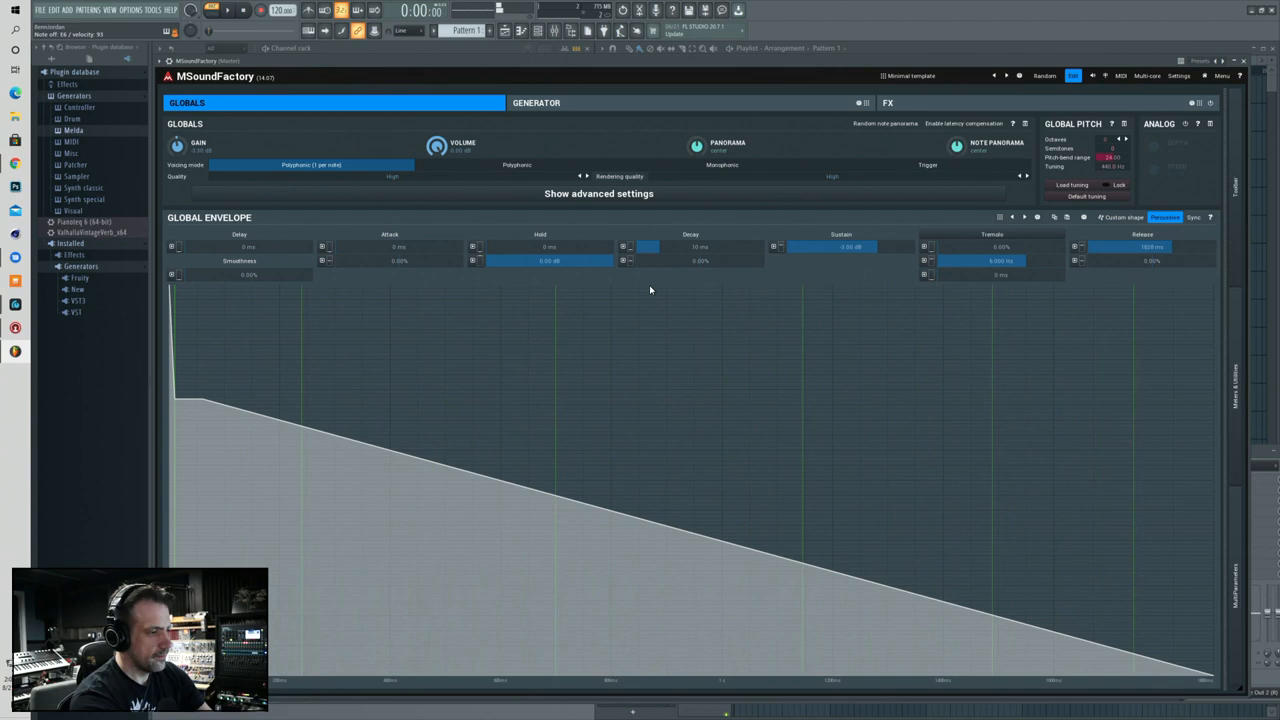
click(536, 102)
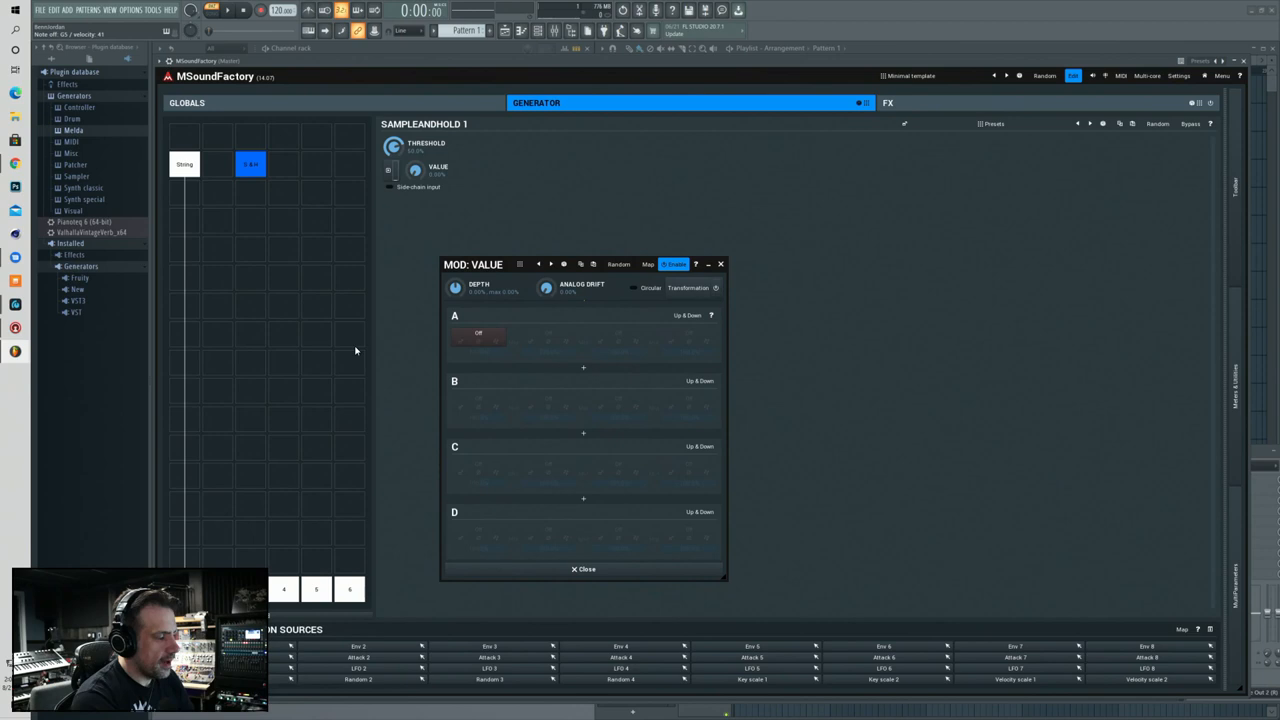
- Close the MOD: VALUE window and show the String 1 panel (saturation 64.8%)
click(582, 569)
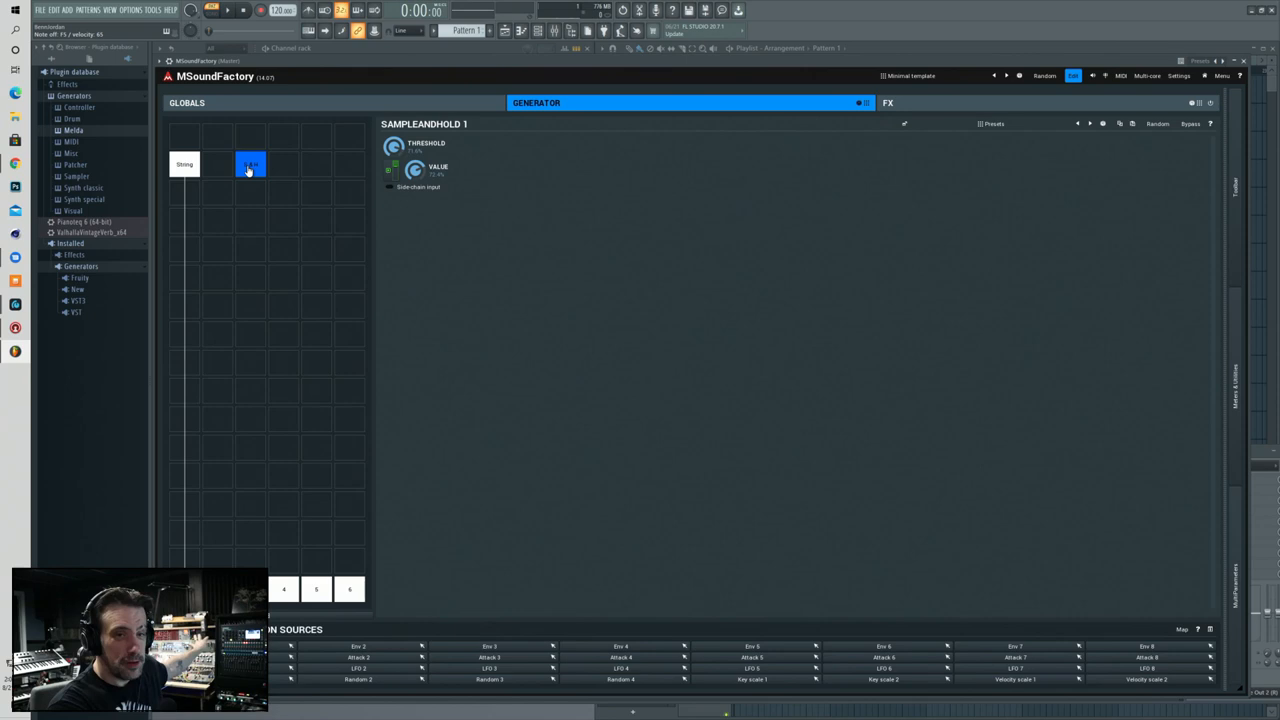
click(184, 164)
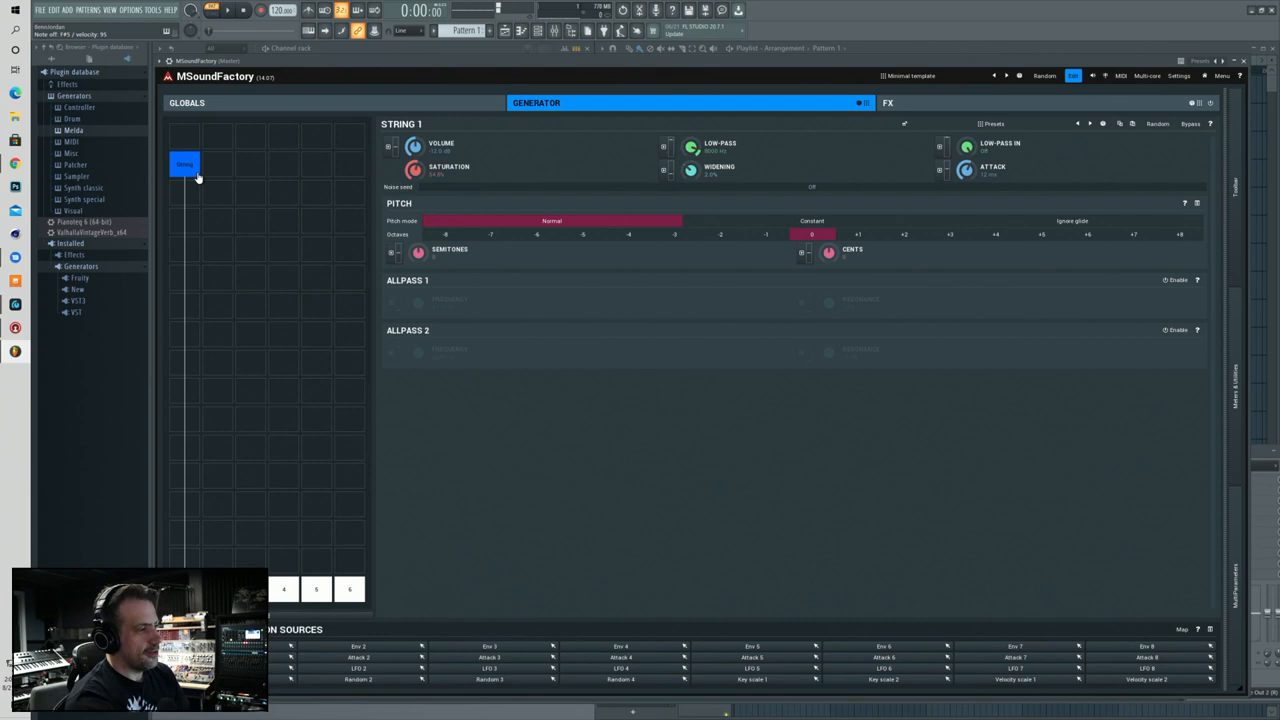
- Select the String module and close the sine LFO window driving its cents
click(826, 252)
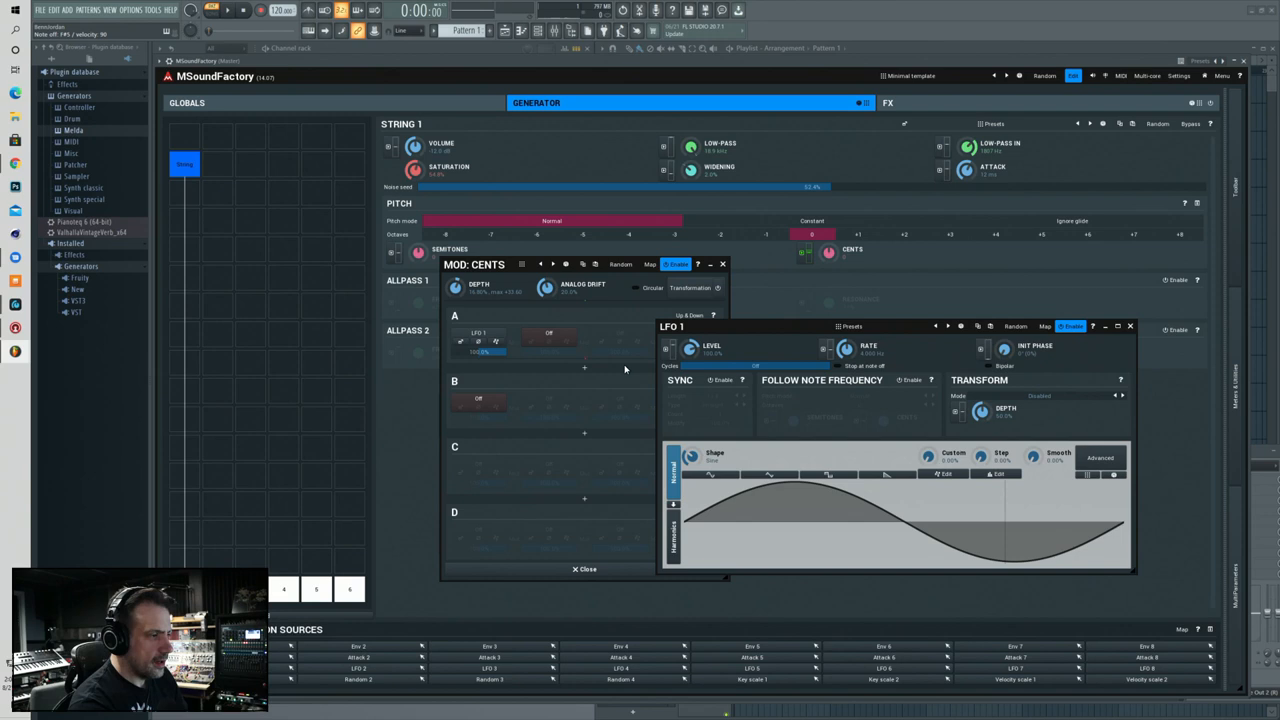
click(722, 264)
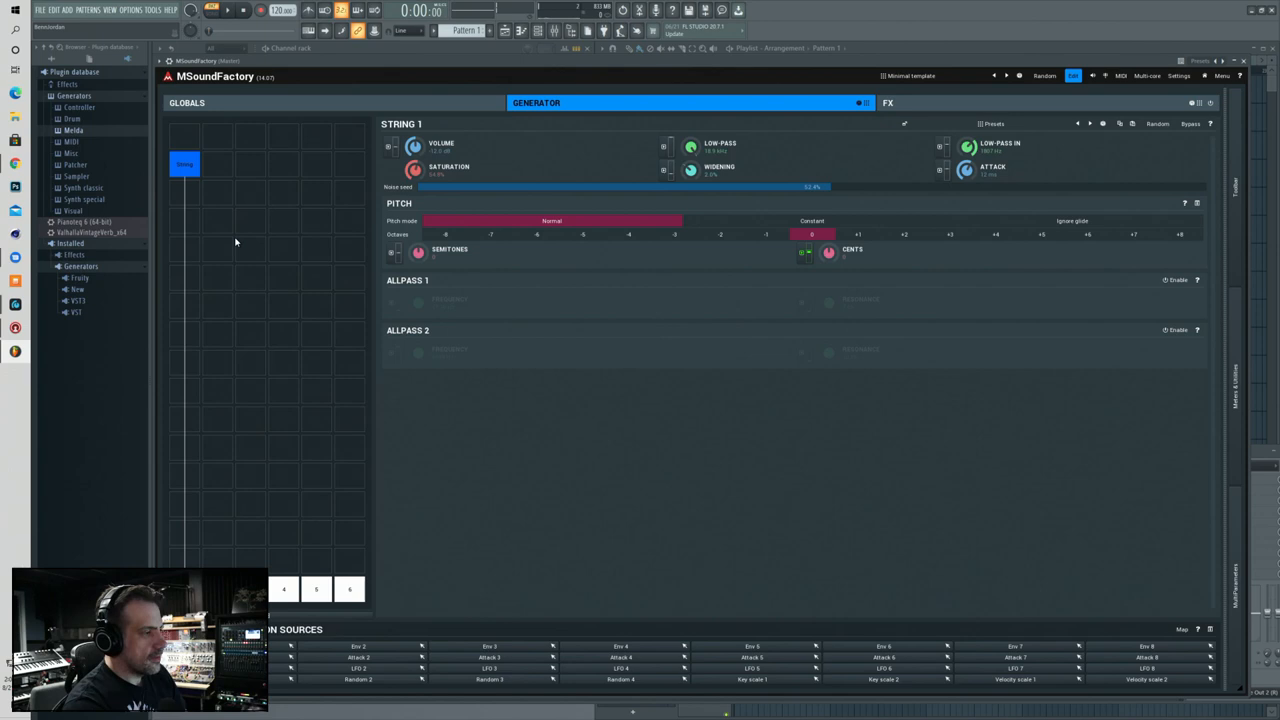
- Add TurboDelay from Reverb & delay into the FX slot above TReverb
click(907, 102)
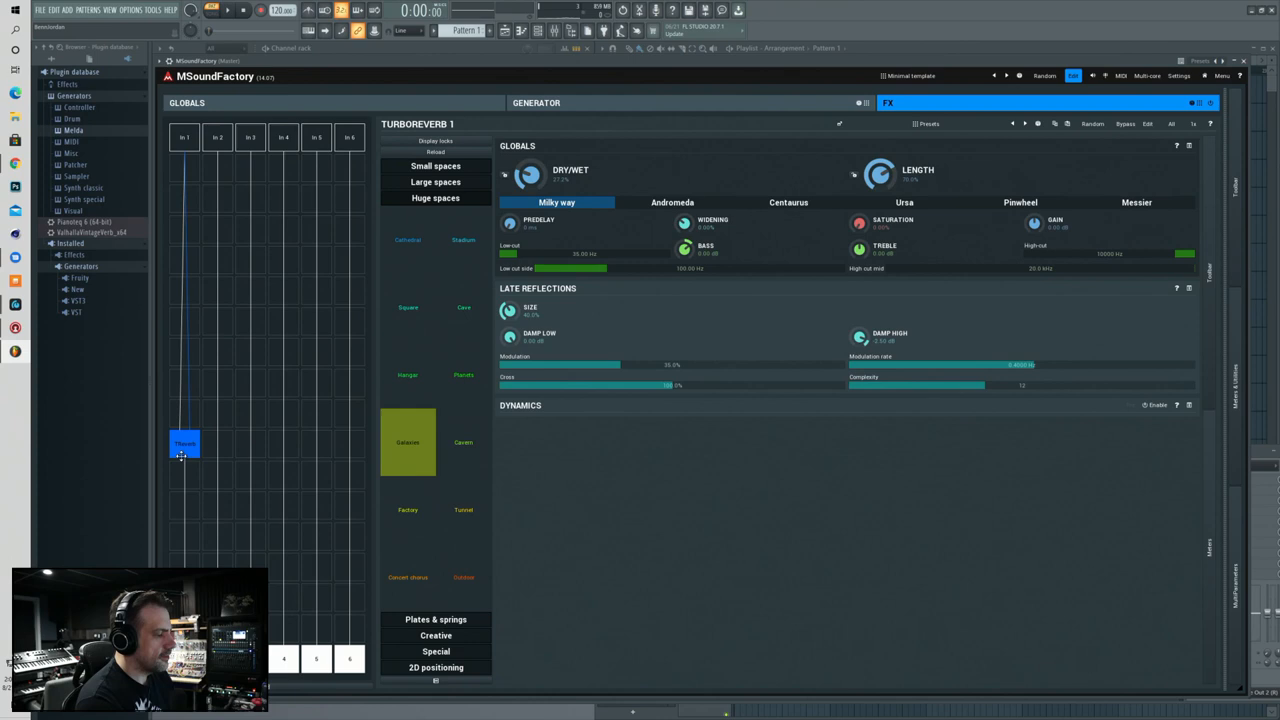
click(184, 443)
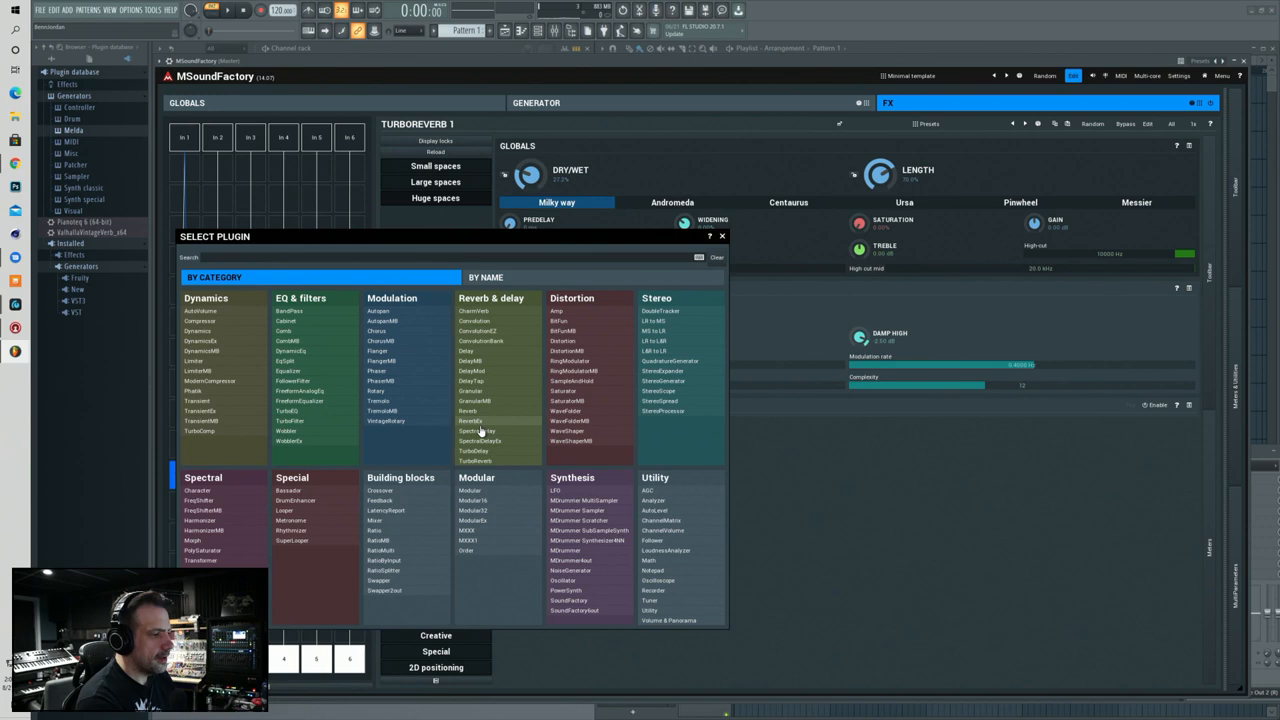
click(471, 431)
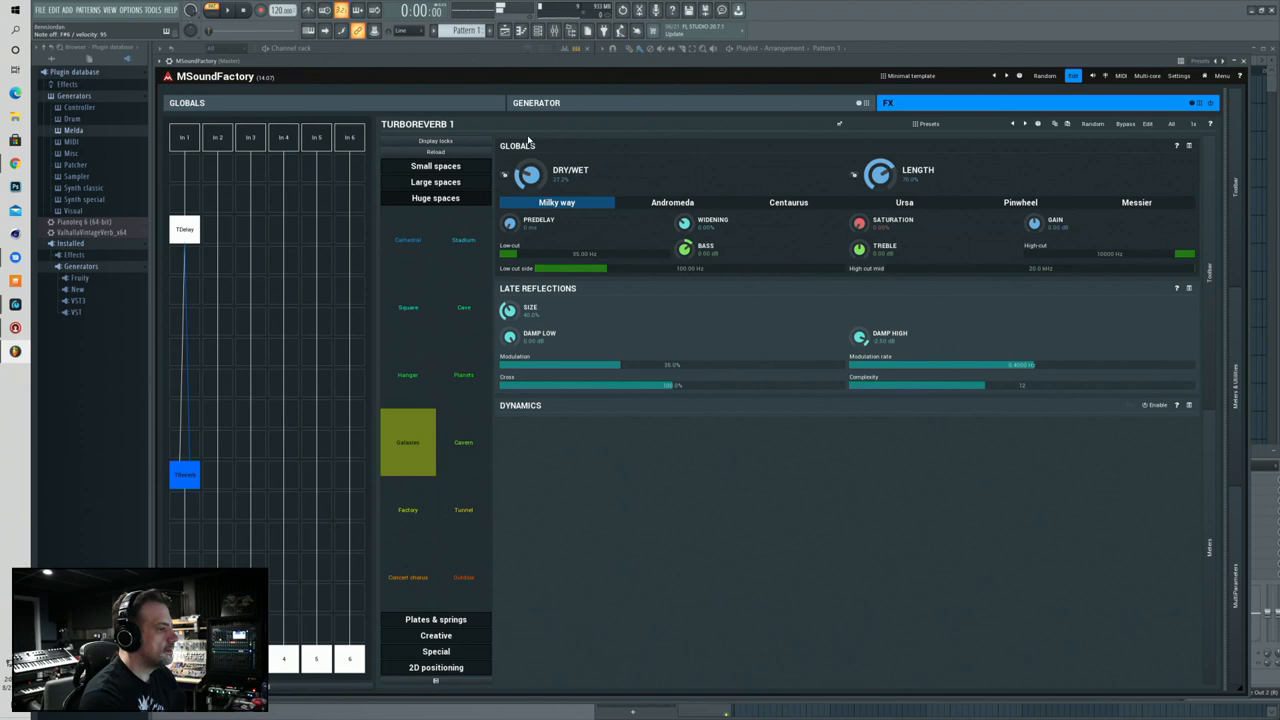
click(671, 202)
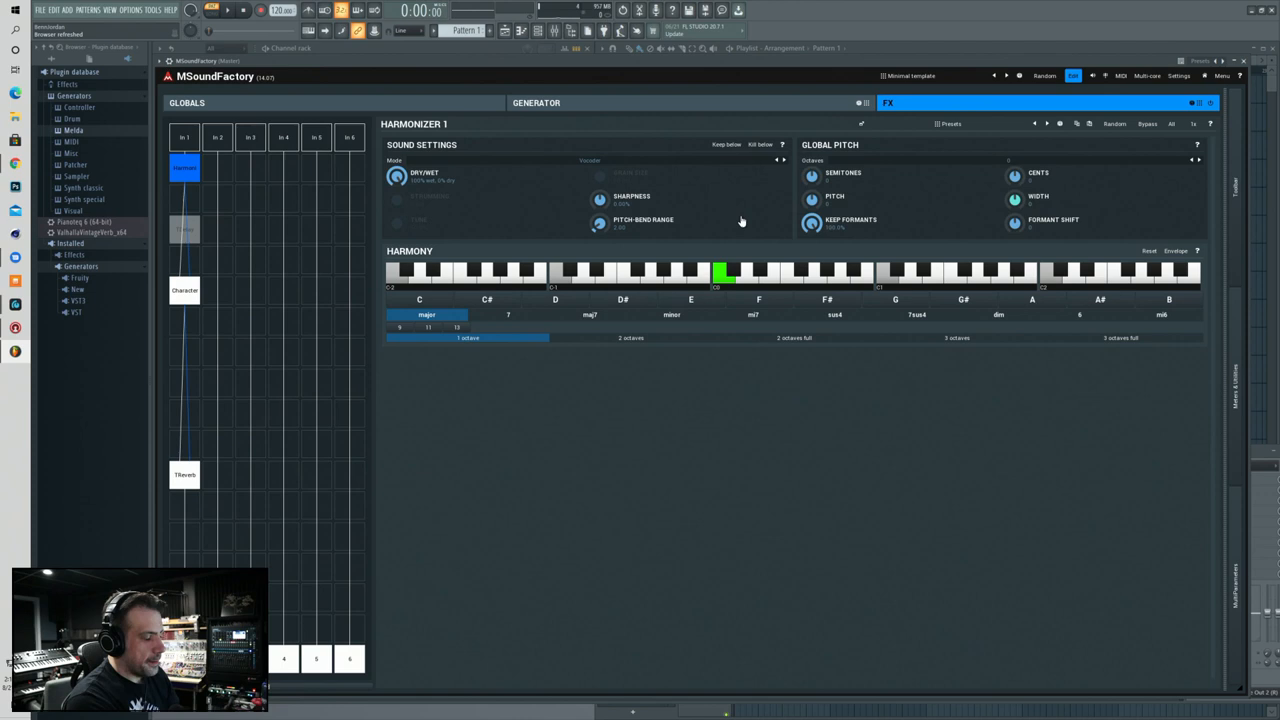
- Show the Generator page with String, a saw Oscillator and a Filter module
click(190, 104)
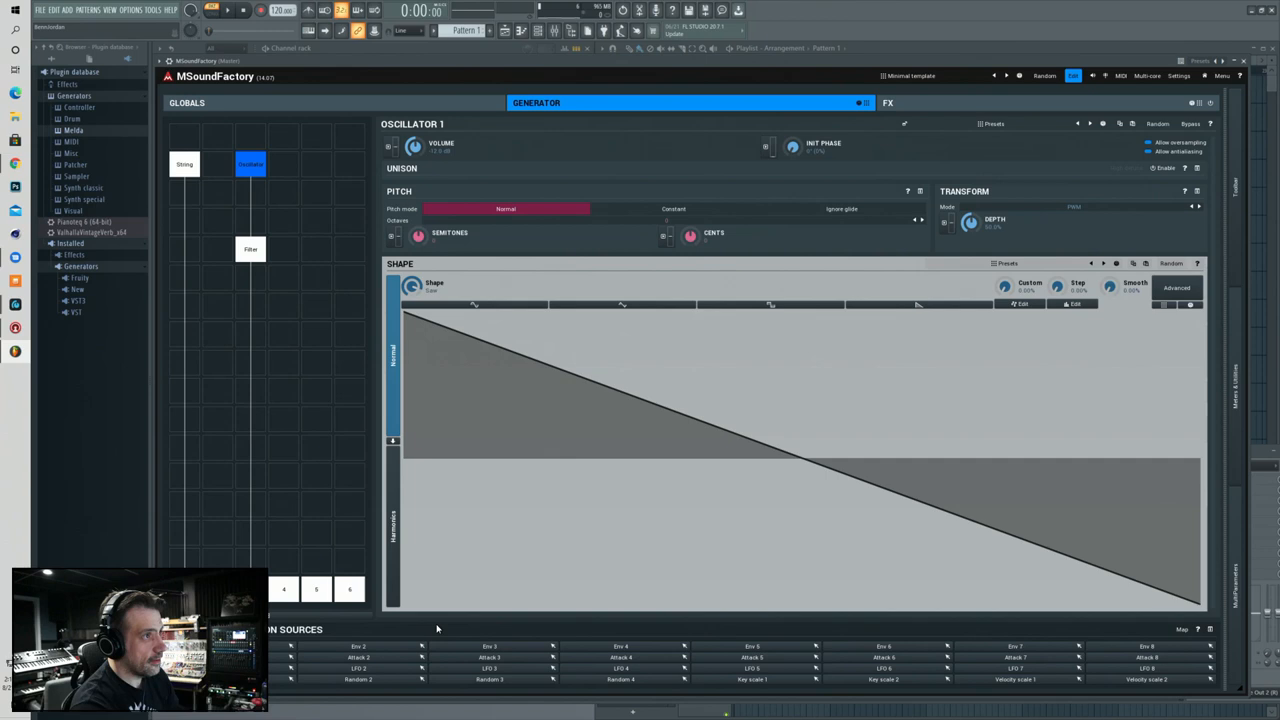
mouse_move(598, 308)
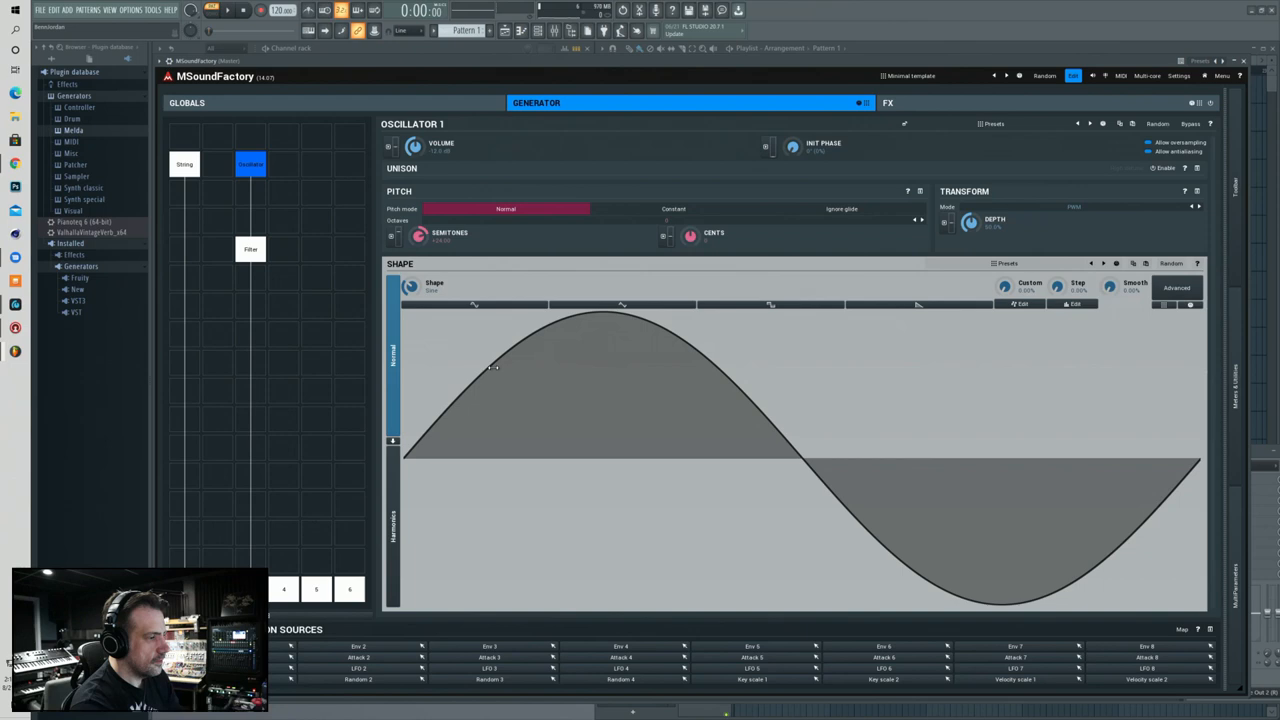
- Return to the generator page with the sine Oscillator placed under String
click(192, 104)
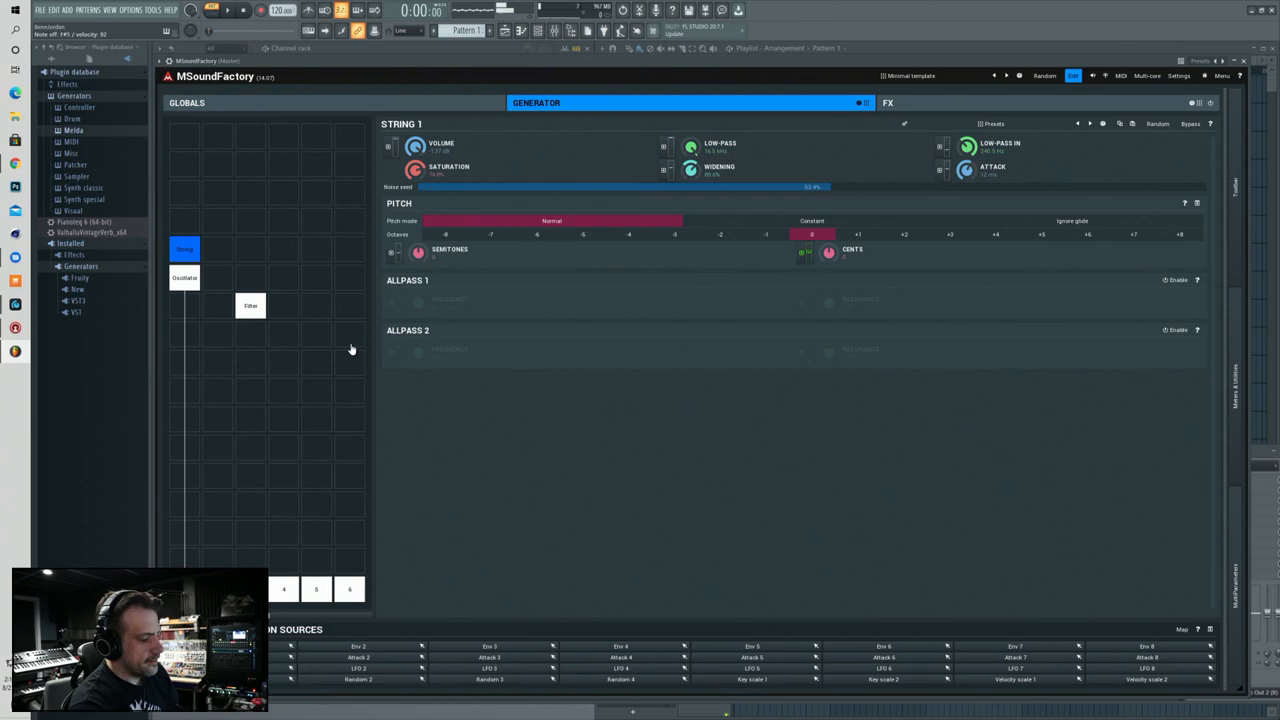
- Inspect the TurboReverb module, then pick a chord in the Harmonizer
click(903, 103)
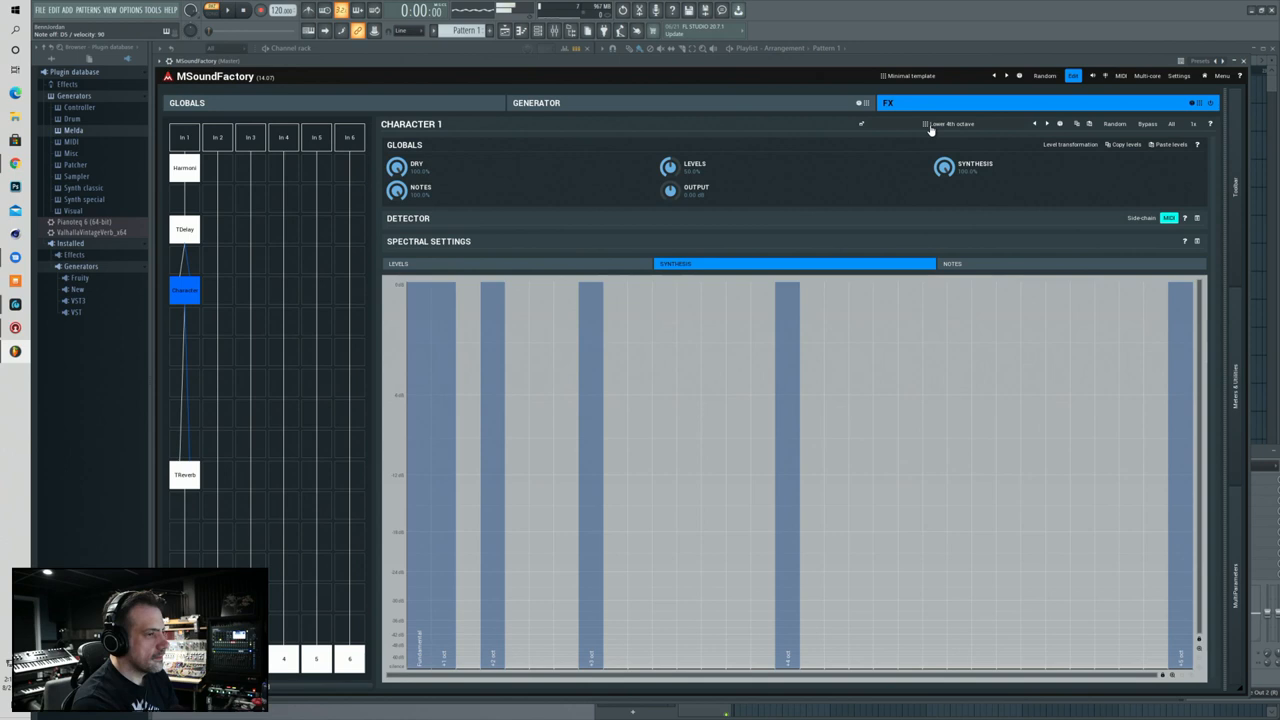
click(184, 474)
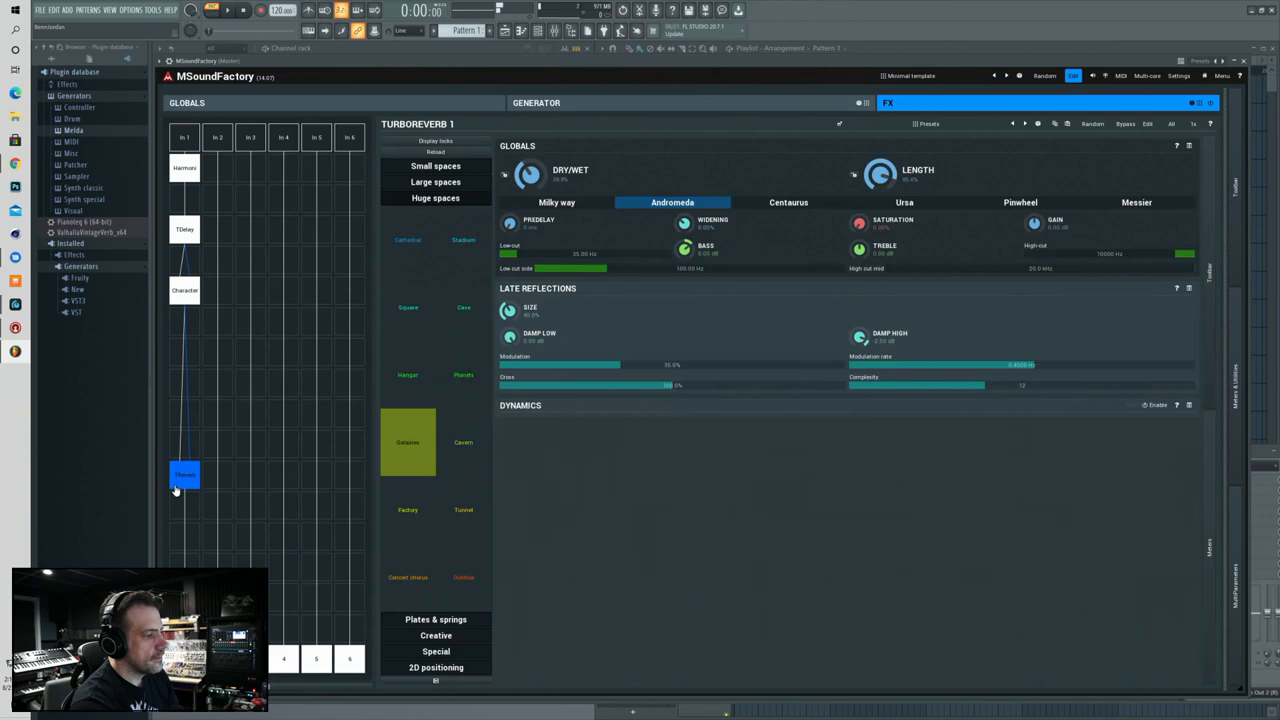
click(184, 167)
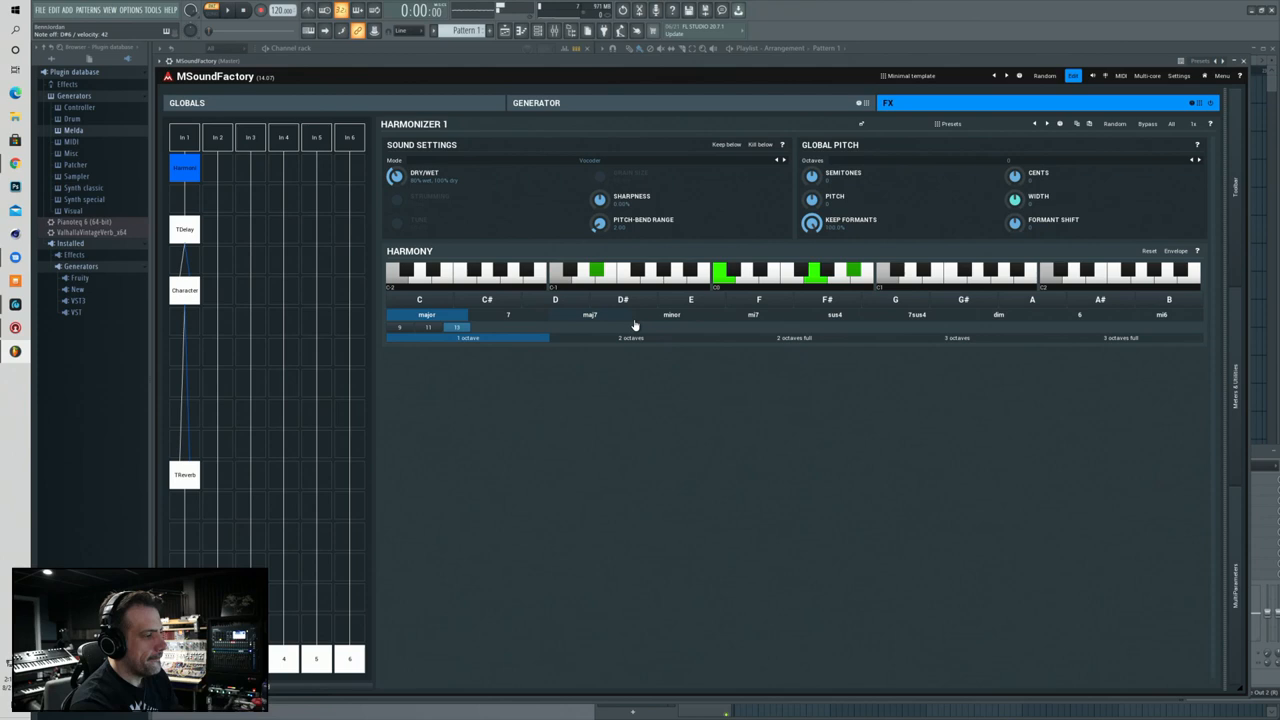
click(671, 315)
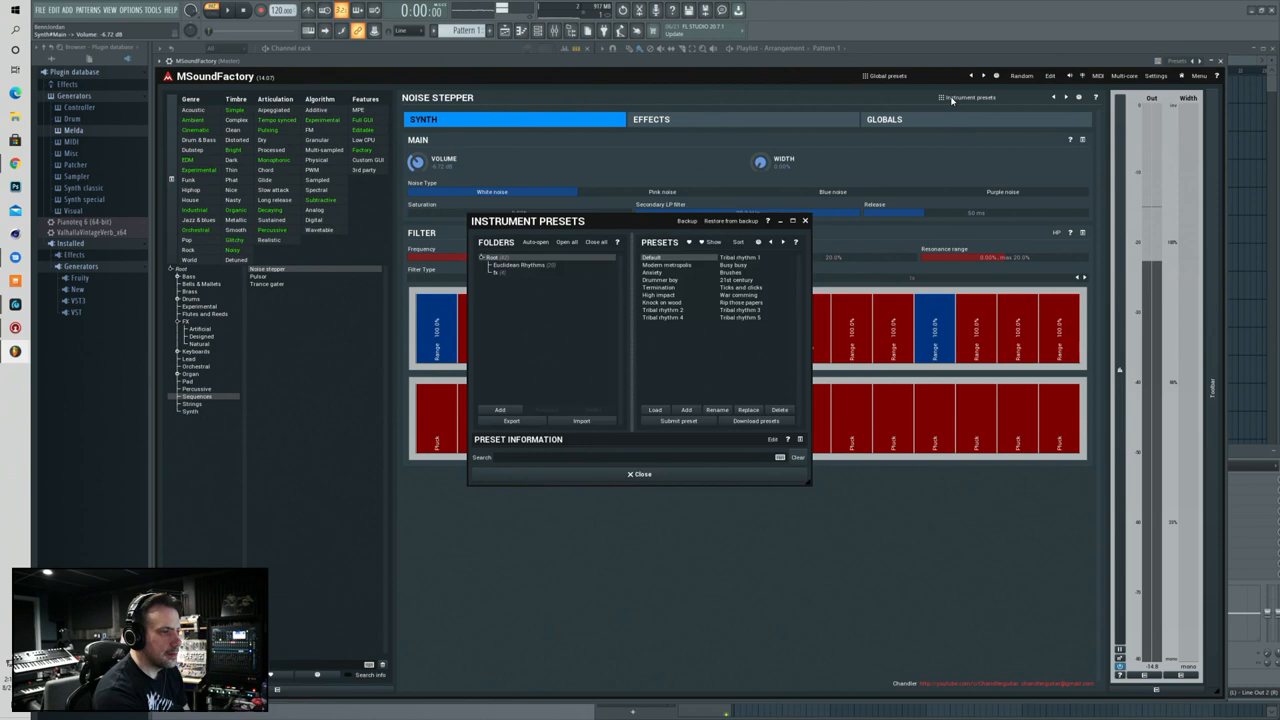
- Close Instrument presets and audition factory presets through String Theory to Monastery Grand
click(658, 279)
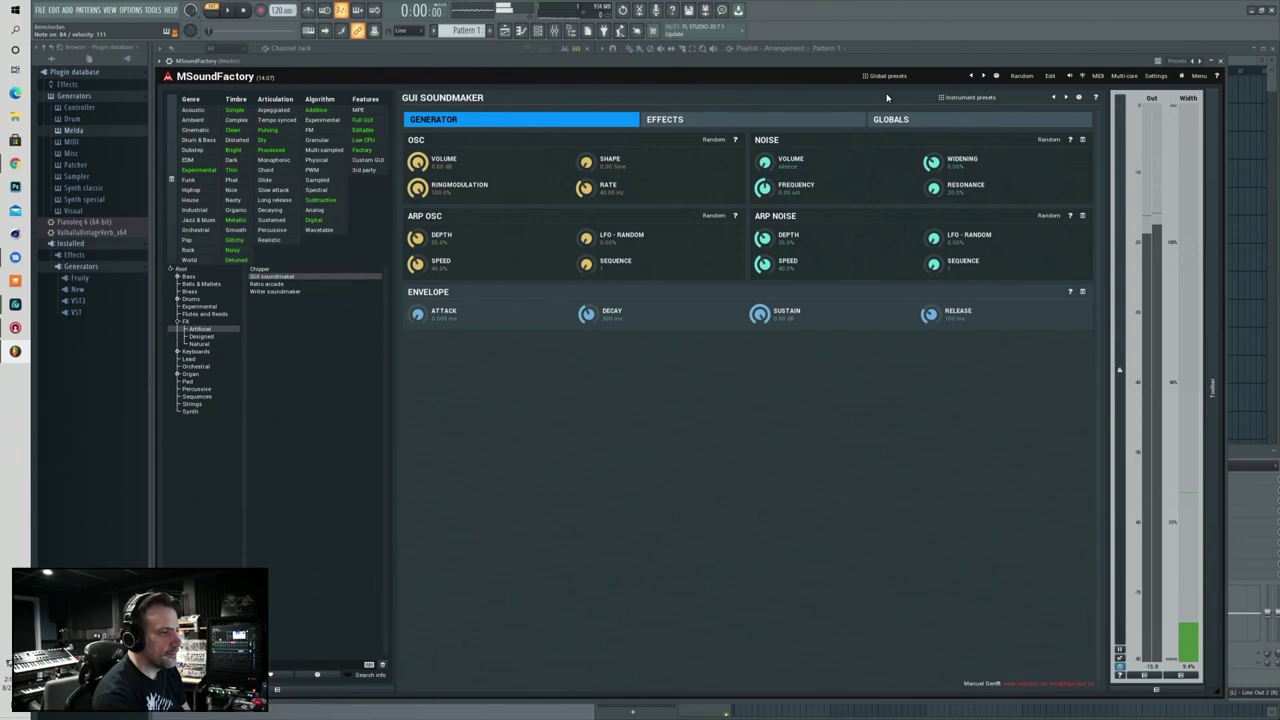
click(977, 97)
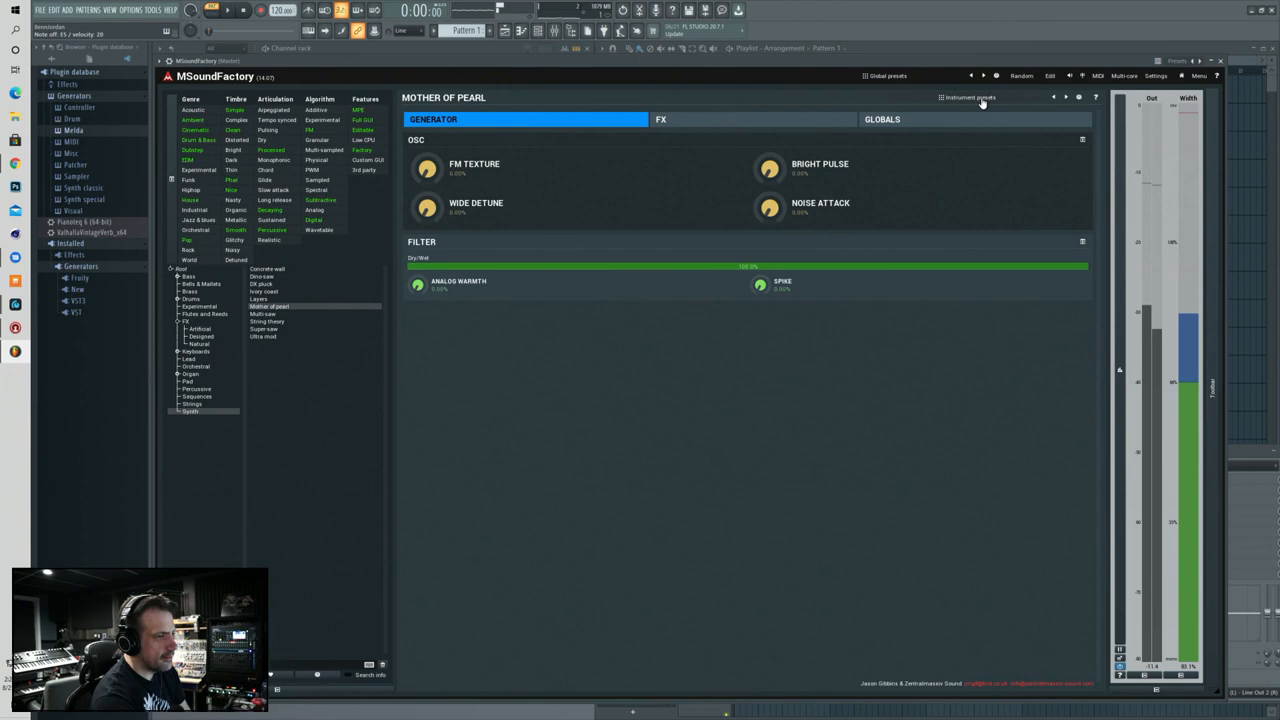
click(977, 97)
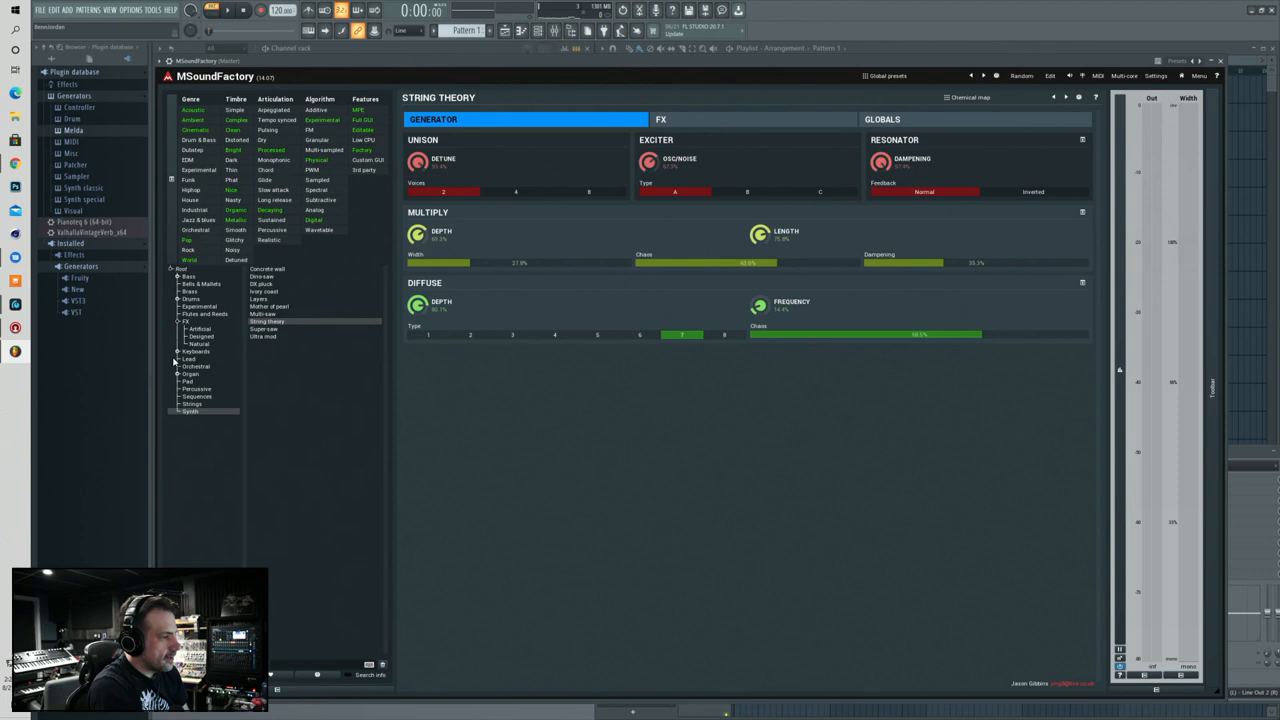
click(272, 291)
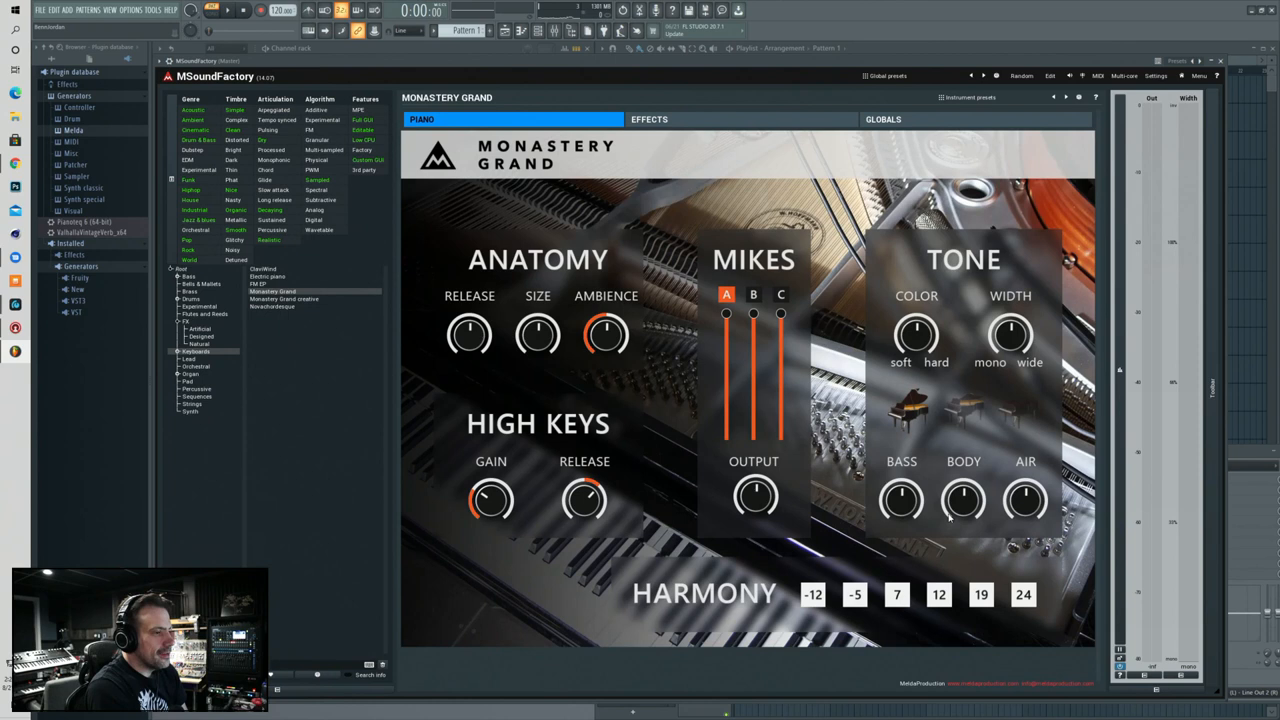
- Load the Monastery Grand piano preset from the Keyboards category
click(958, 97)
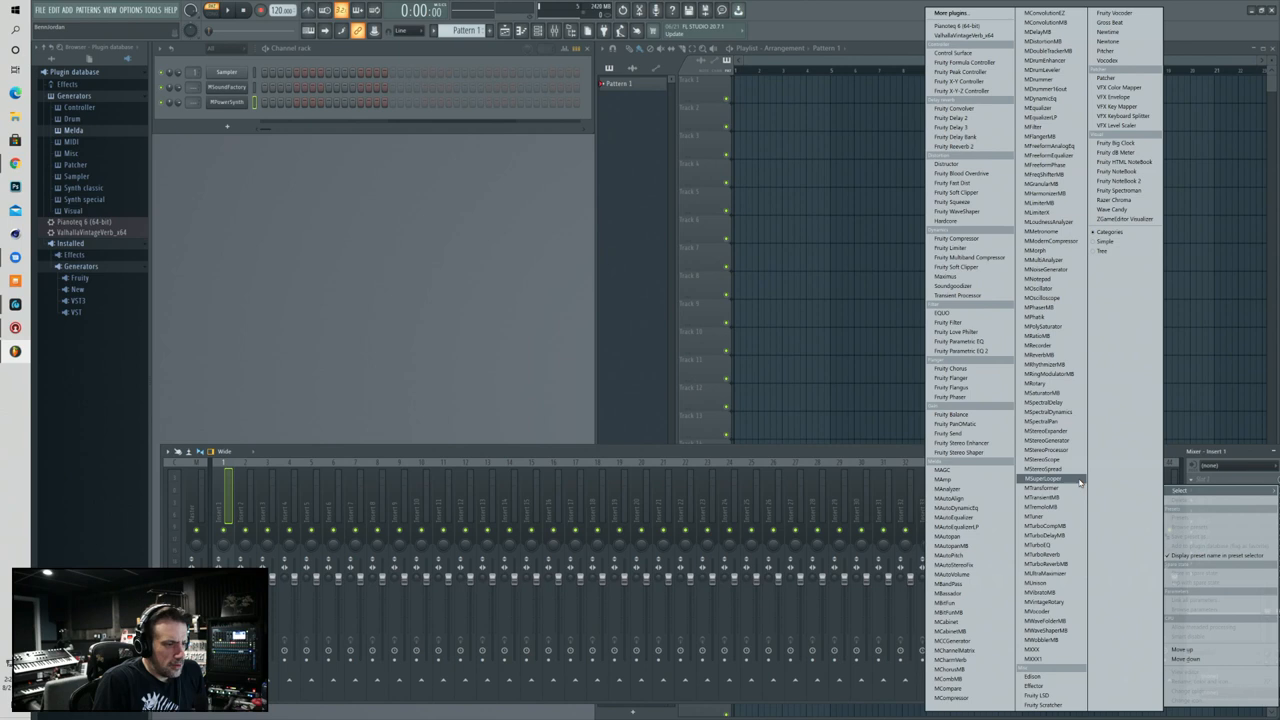
- Put MSuperLooper on the mixer insert and open Track 3's effects plugin selector
click(1031, 479)
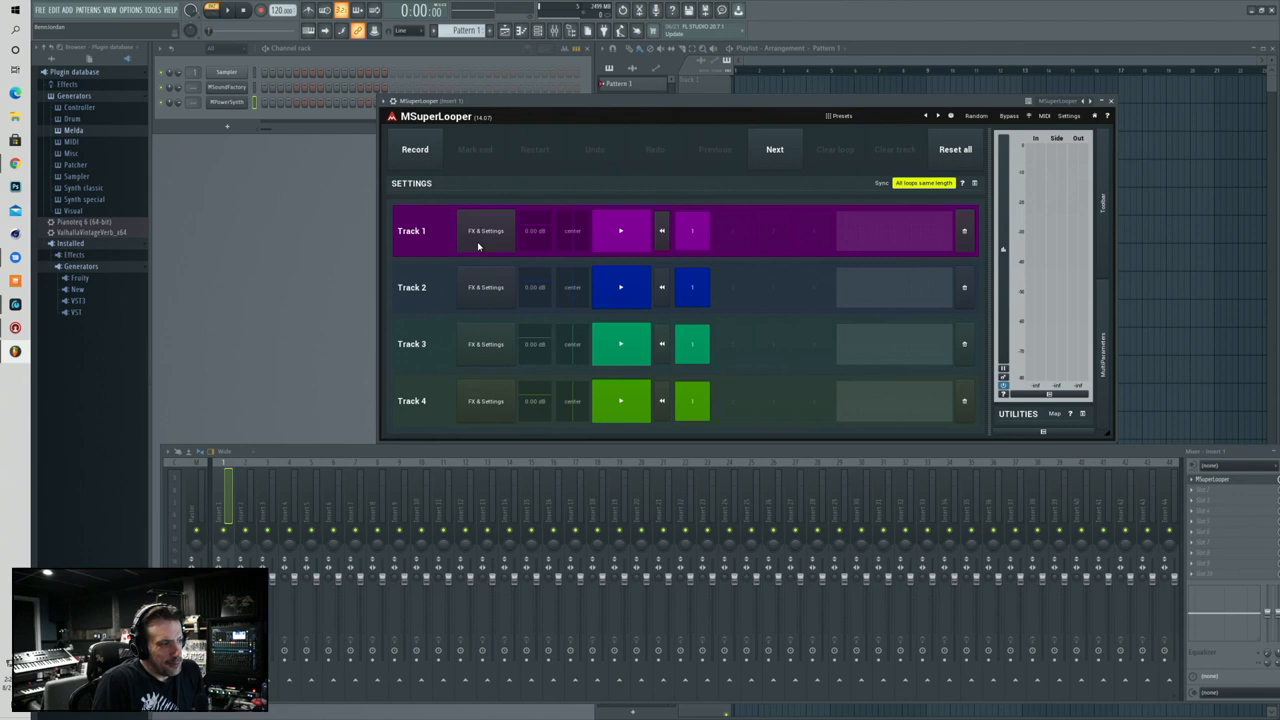
click(485, 344)
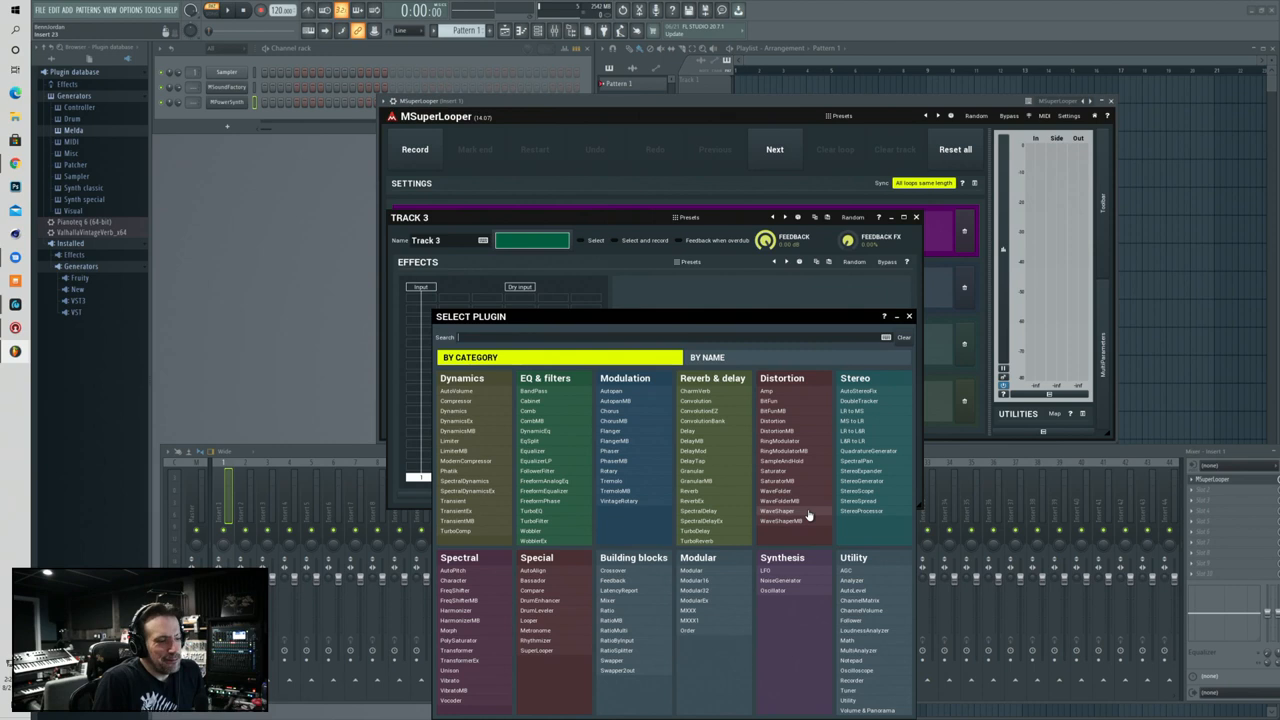